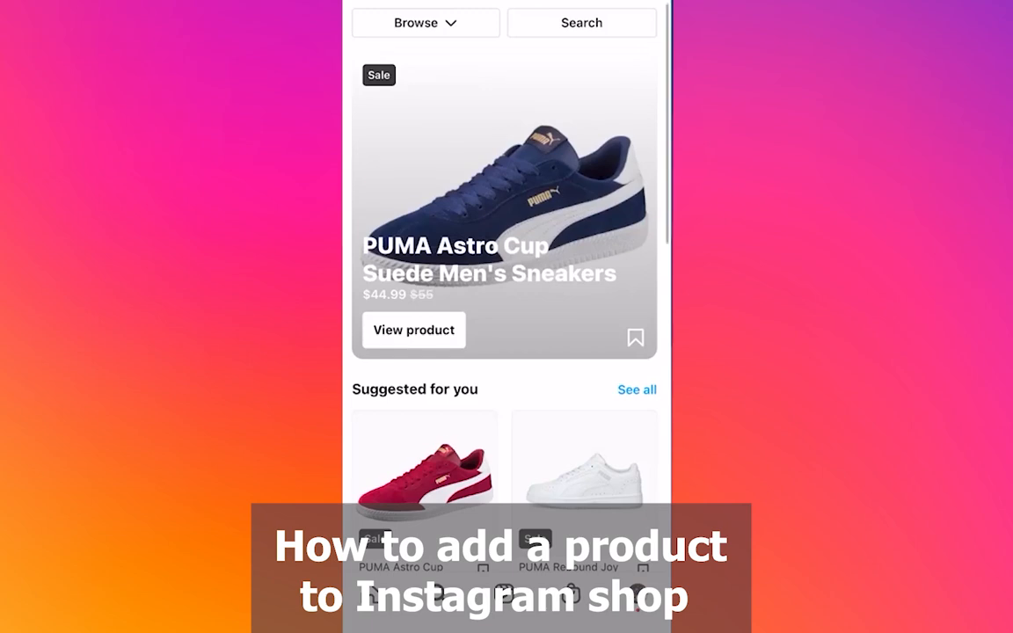
Browse the PUMA shop's full sneaker product grid via 'See all' under Suggested for you
{"action": "scroll", "scroll_direction": "down", "scroll_amount": 3}
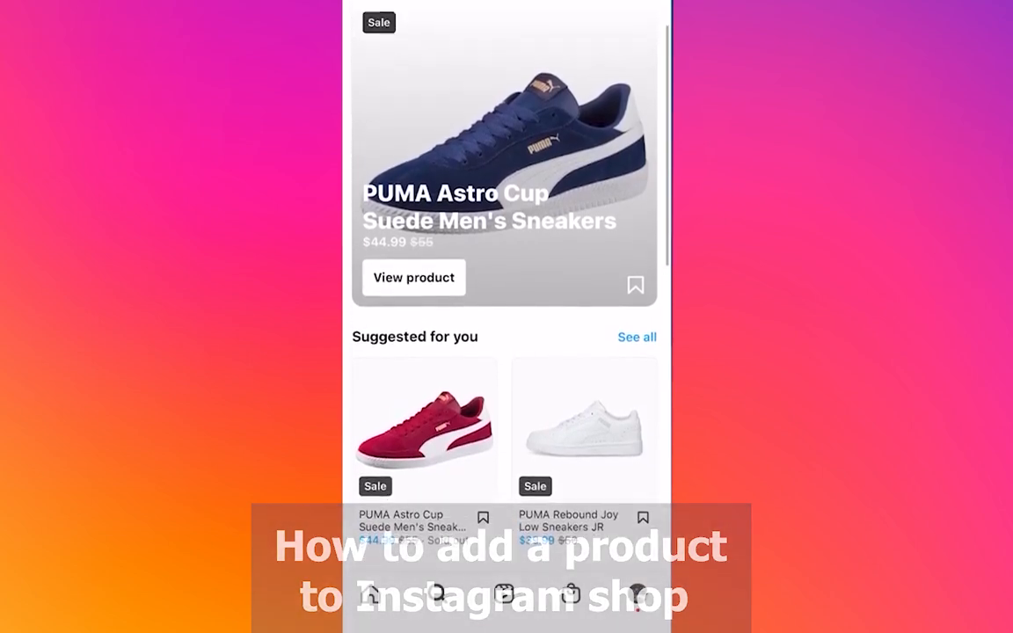
{"action": "left_click", "coordinate": [415, 23]}
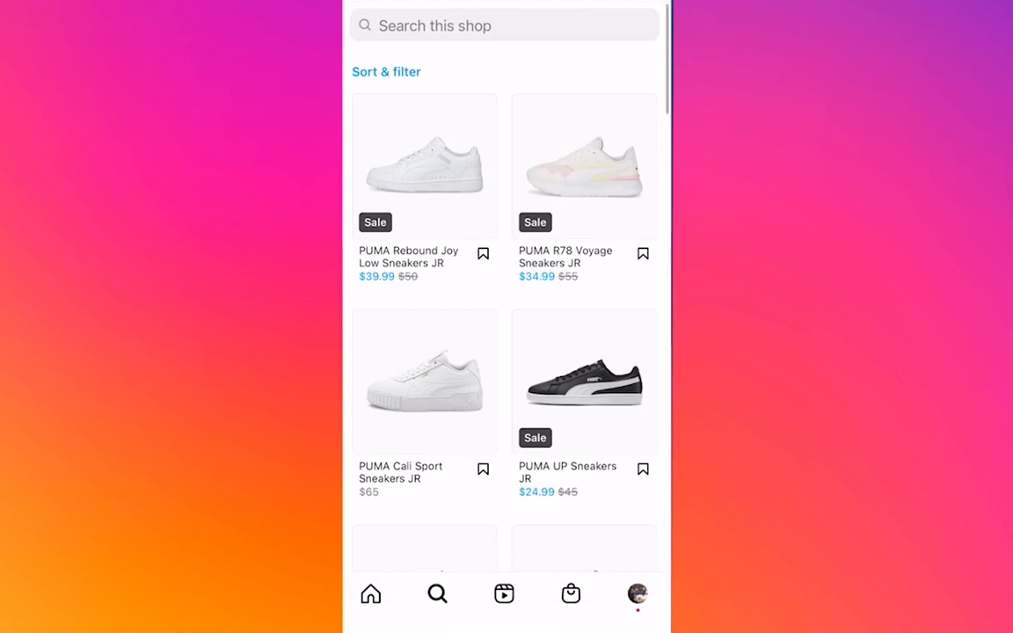
{"action": "scroll", "scroll_direction": "down", "scroll_amount": 3}
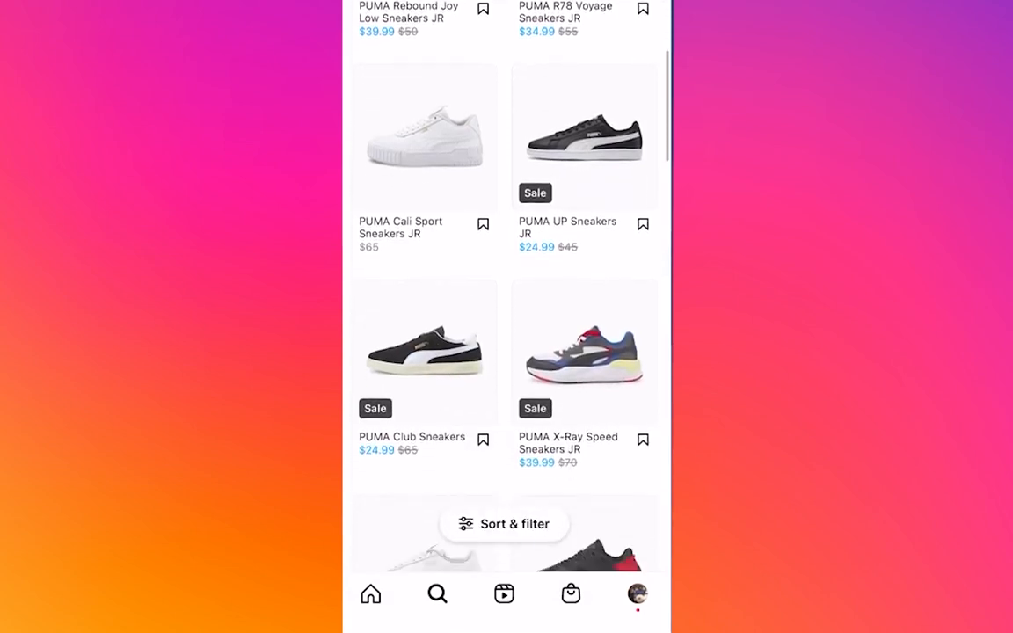
{"action": "scroll", "scroll_direction": "down", "scroll_amount": 3}
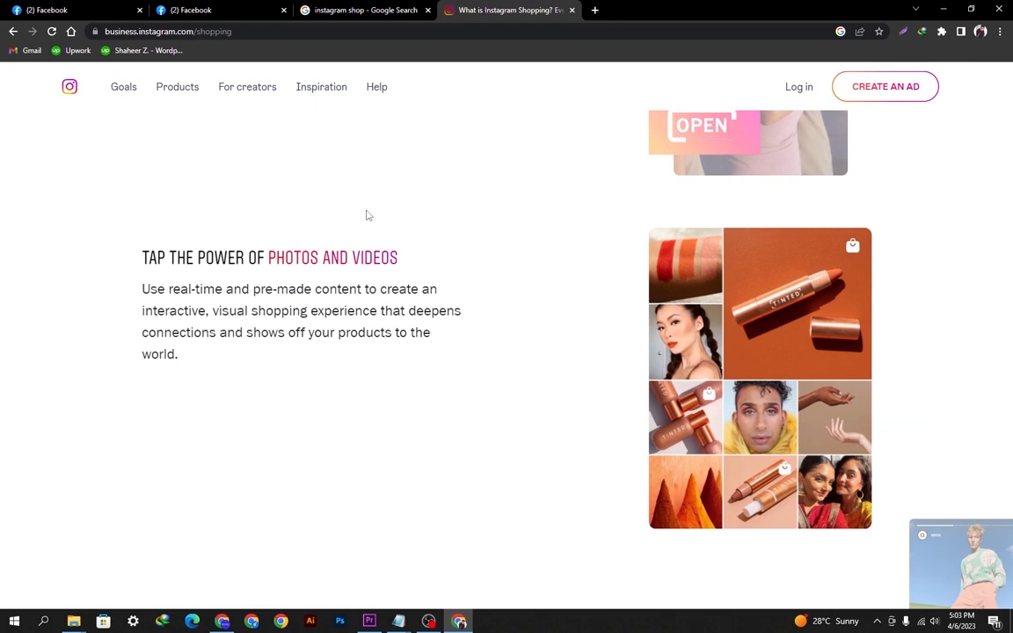
{"action": "scroll", "scroll_direction": "down", "scroll_amount": 3}
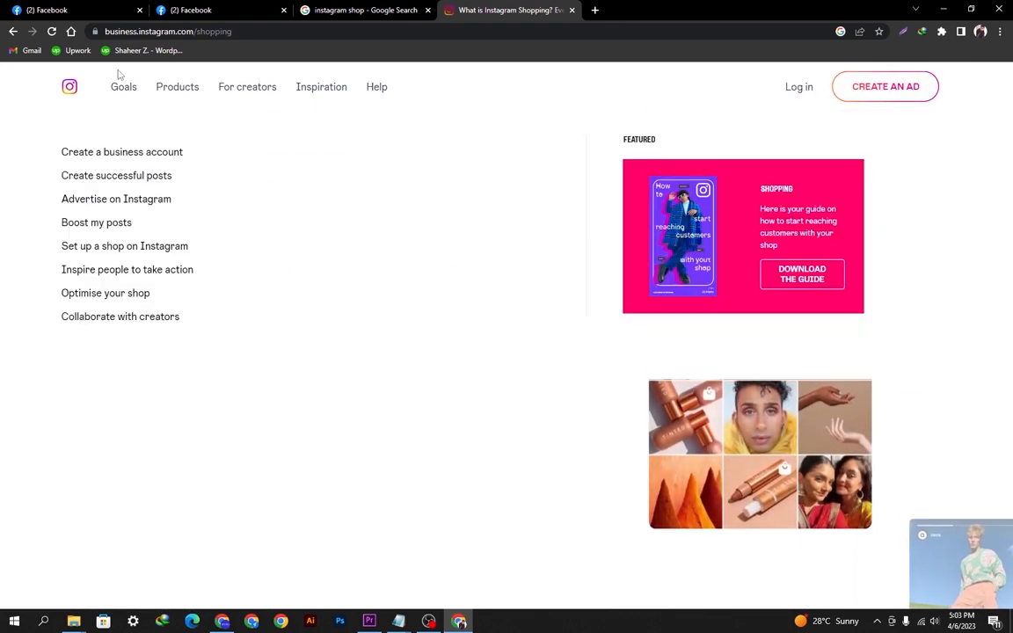
{"action": "scroll", "scroll_direction": "down", "scroll_amount": 3}
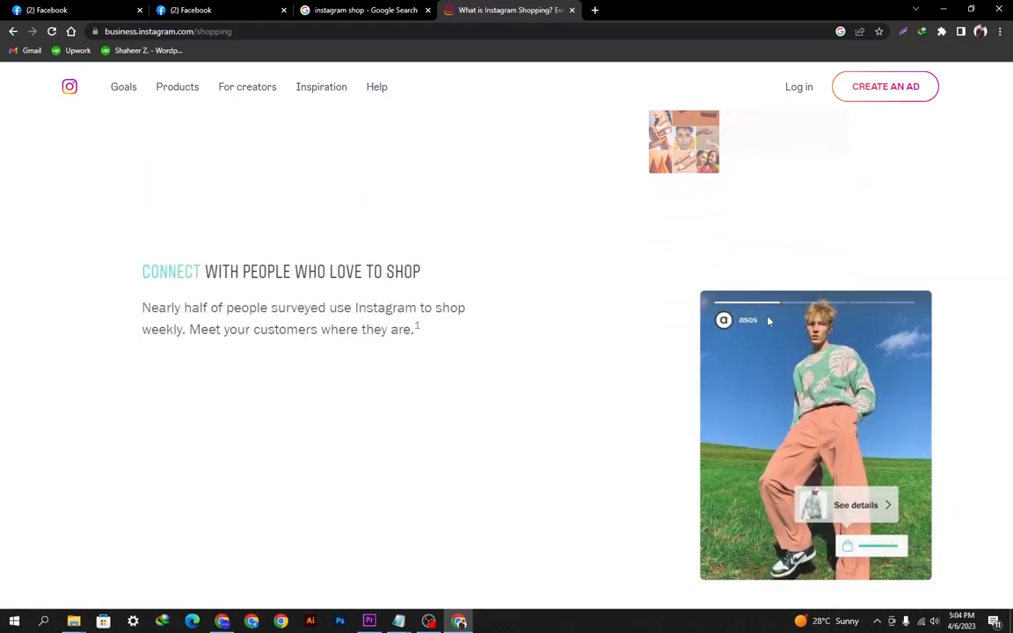
{"action": "scroll", "scroll_direction": "down", "scroll_amount": 3}
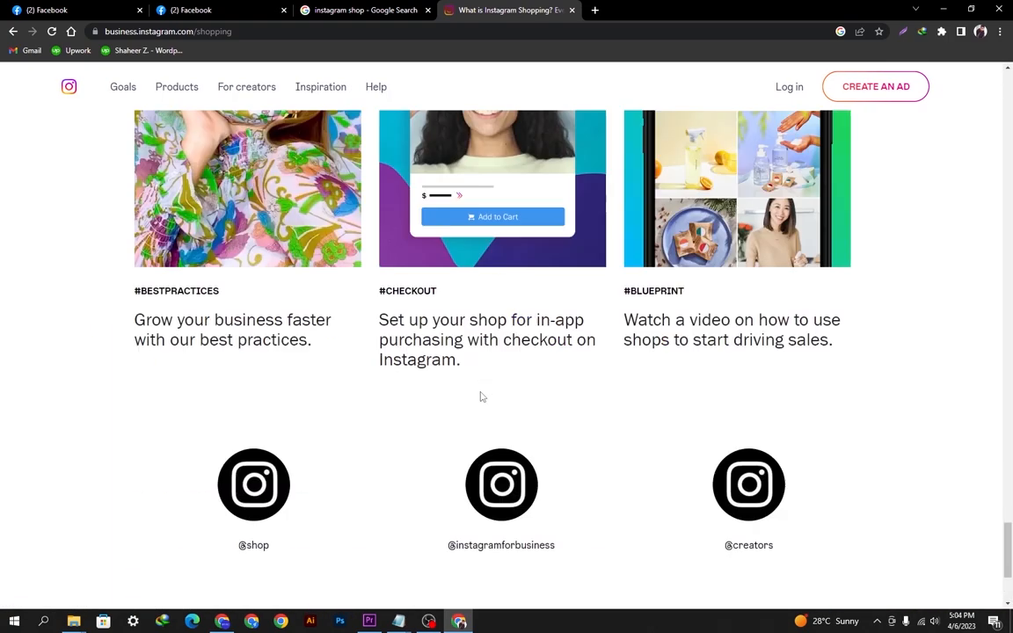
{"action": "scroll", "scroll_direction": "up", "scroll_amount": 3}
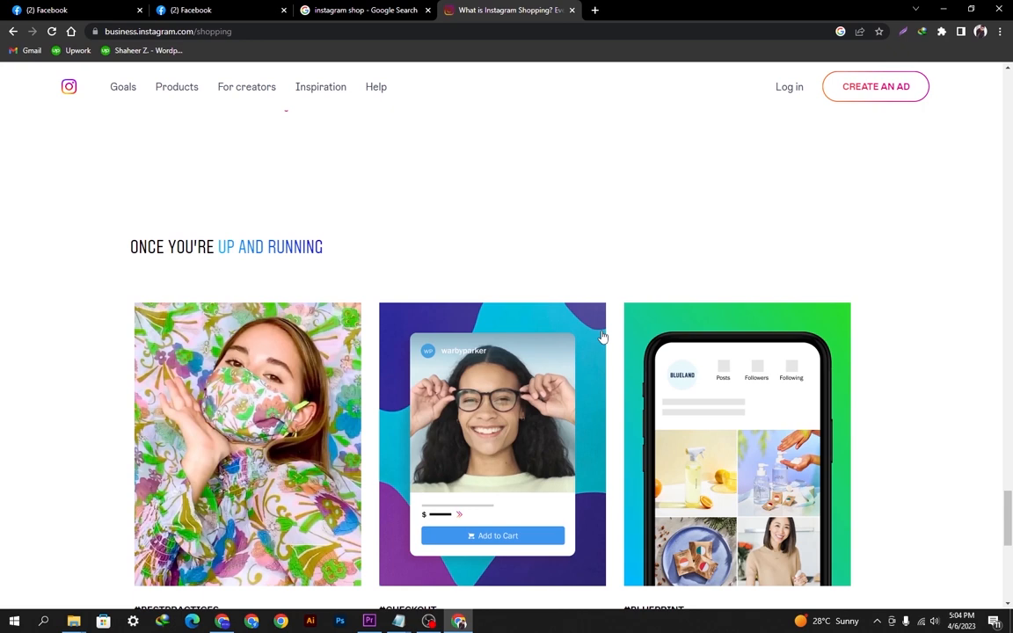
{"action": "left_click", "coordinate": [176, 86]}
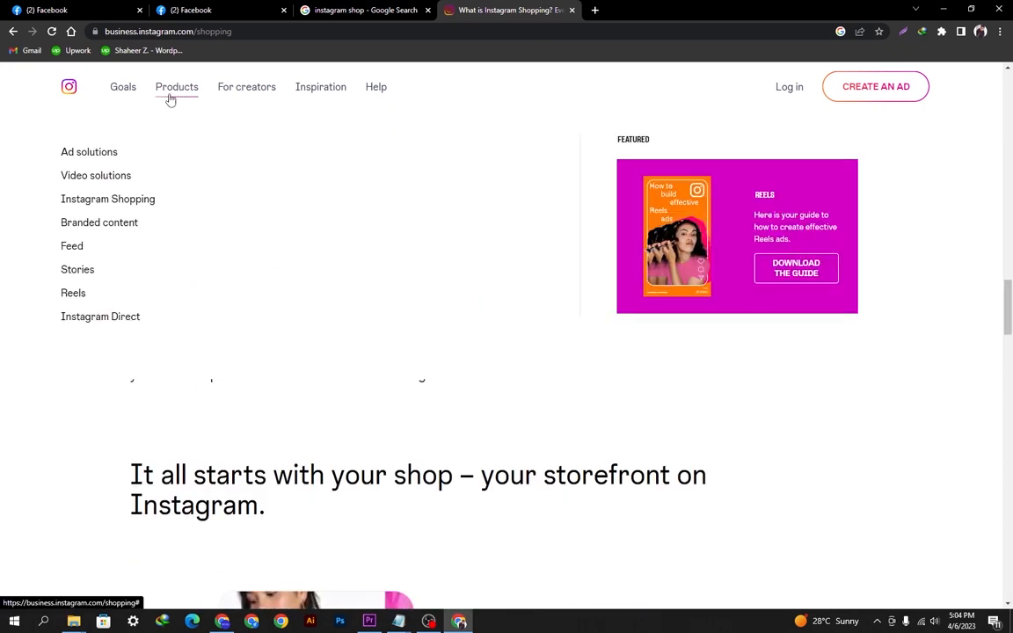
{"action": "mouse_move", "coordinate": [255, 242]}
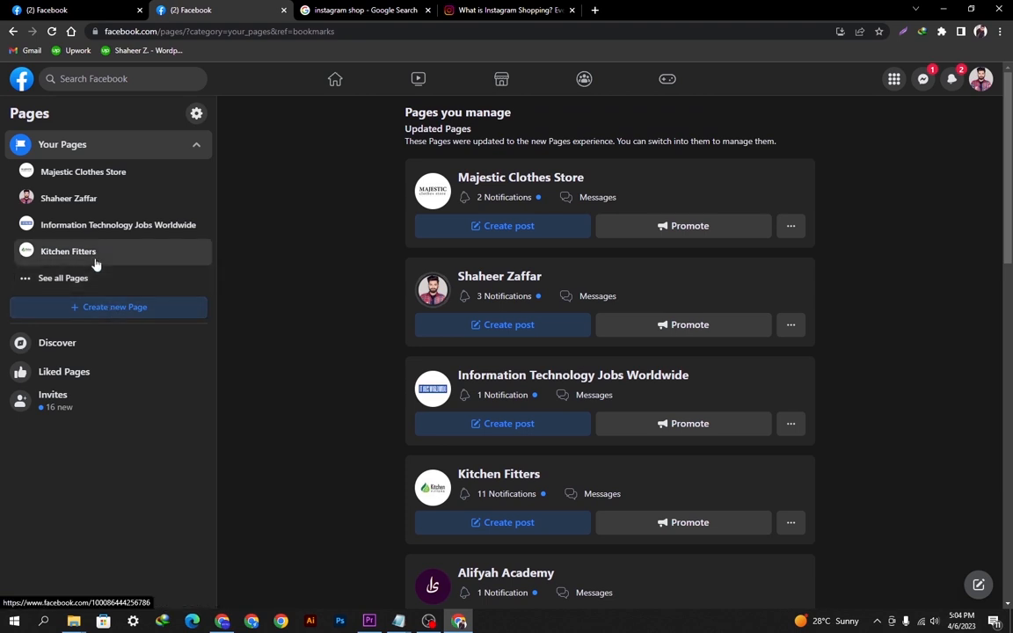
Reach the Mall-Of-USA page's shop overview showing verification pending and one catalog item
{"action": "scroll", "scroll_direction": "down", "scroll_amount": 3}
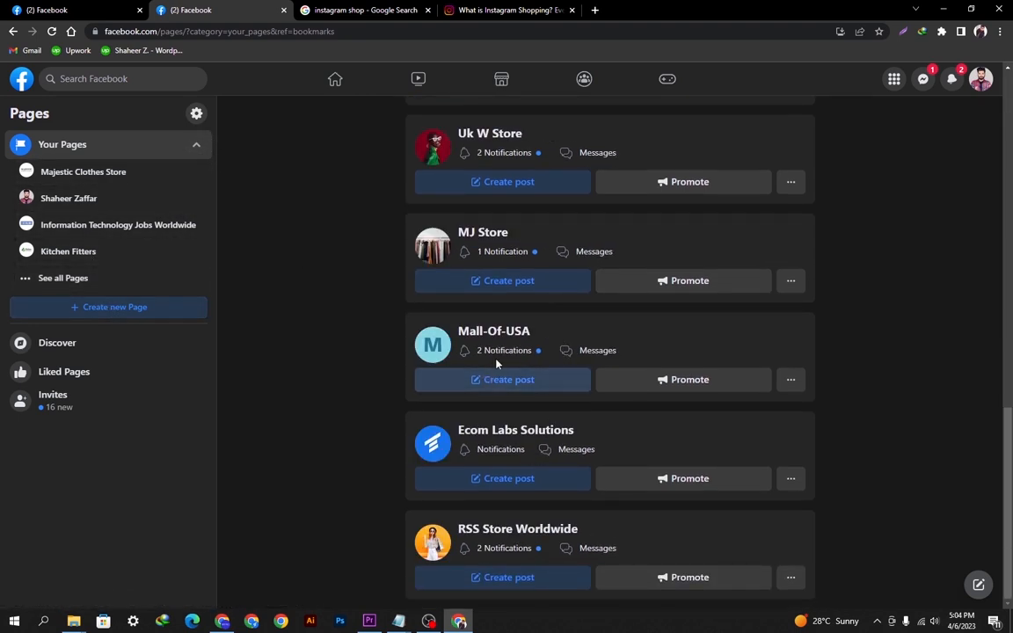
{"action": "left_click", "coordinate": [492, 330]}
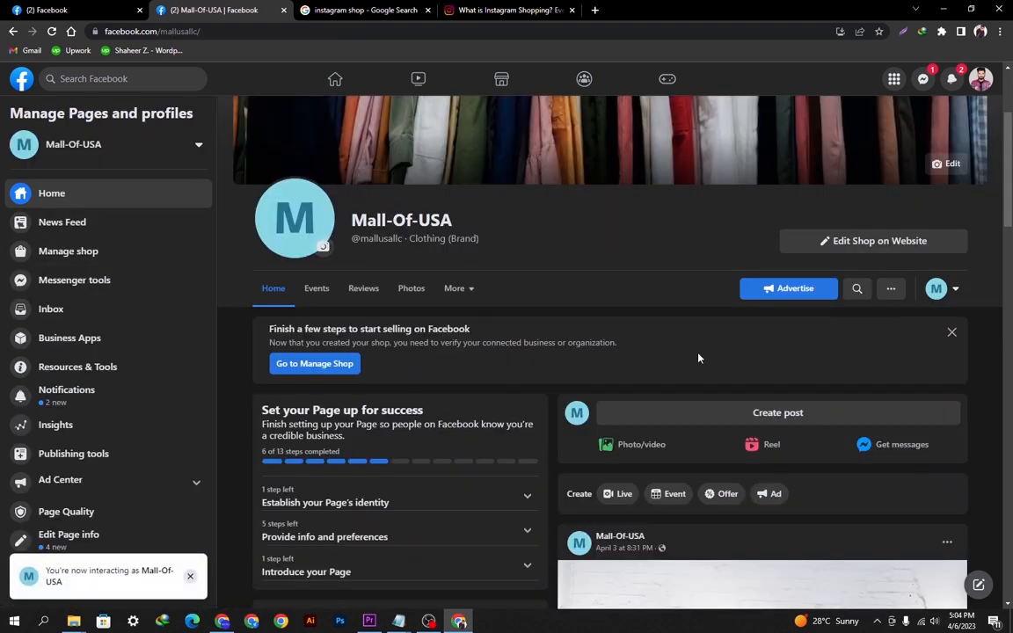
{"action": "left_click", "coordinate": [66, 250]}
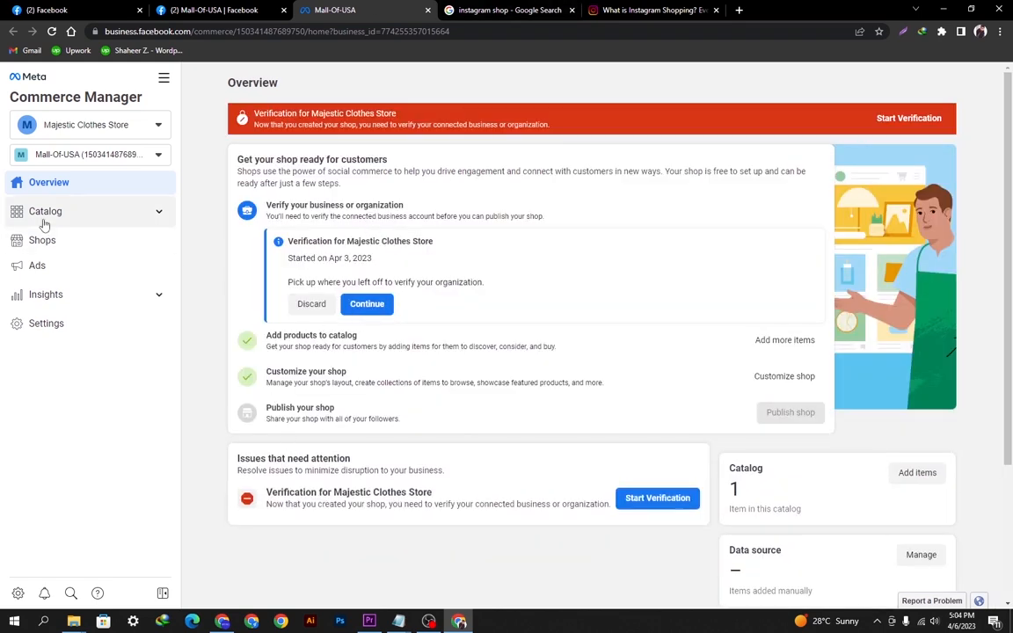
From the catalog Items list, start adding a new item manually to get a blank form
{"action": "left_click", "coordinate": [46, 211]}
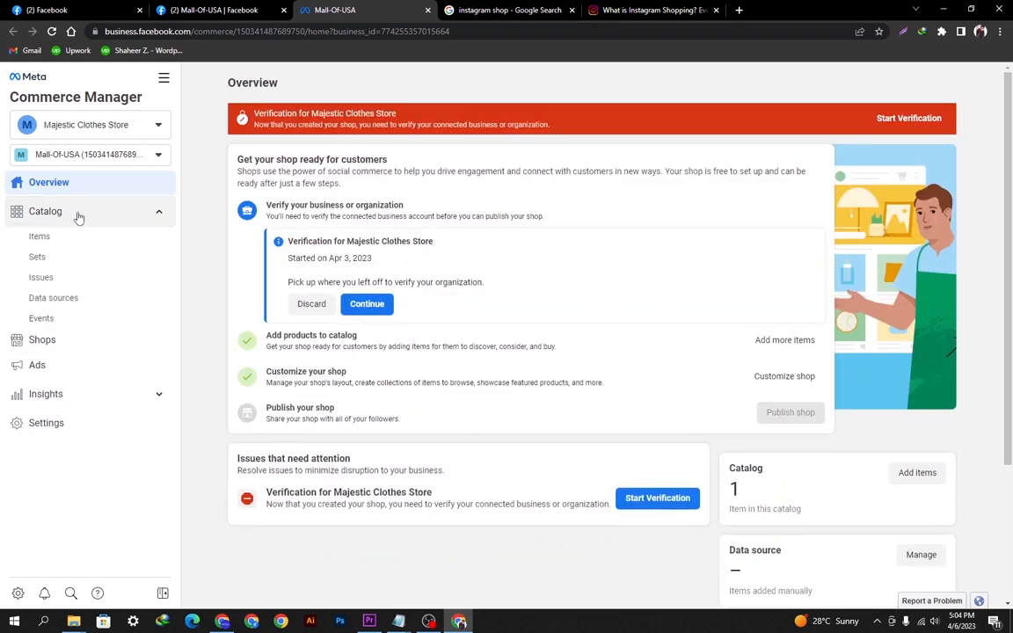
{"action": "left_click", "coordinate": [39, 236]}
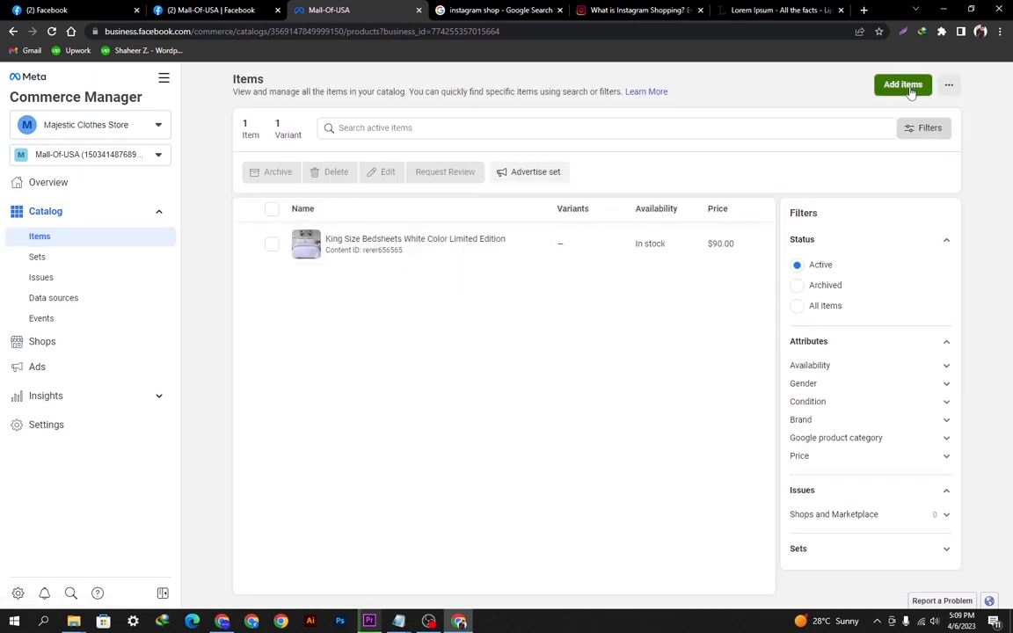
{"action": "left_click", "coordinate": [904, 85]}
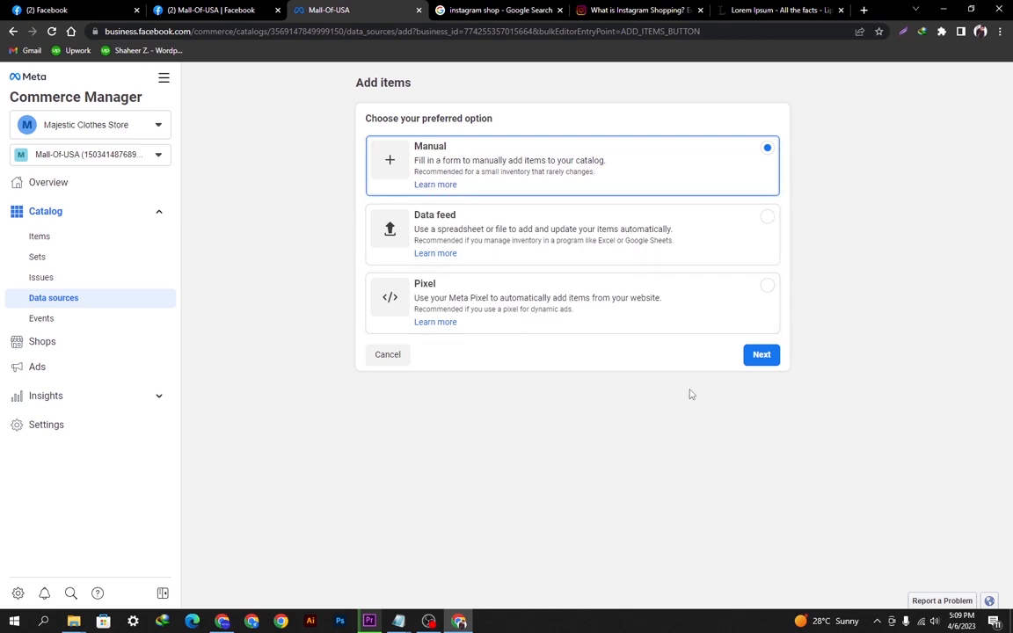
{"action": "left_click", "coordinate": [760, 355]}
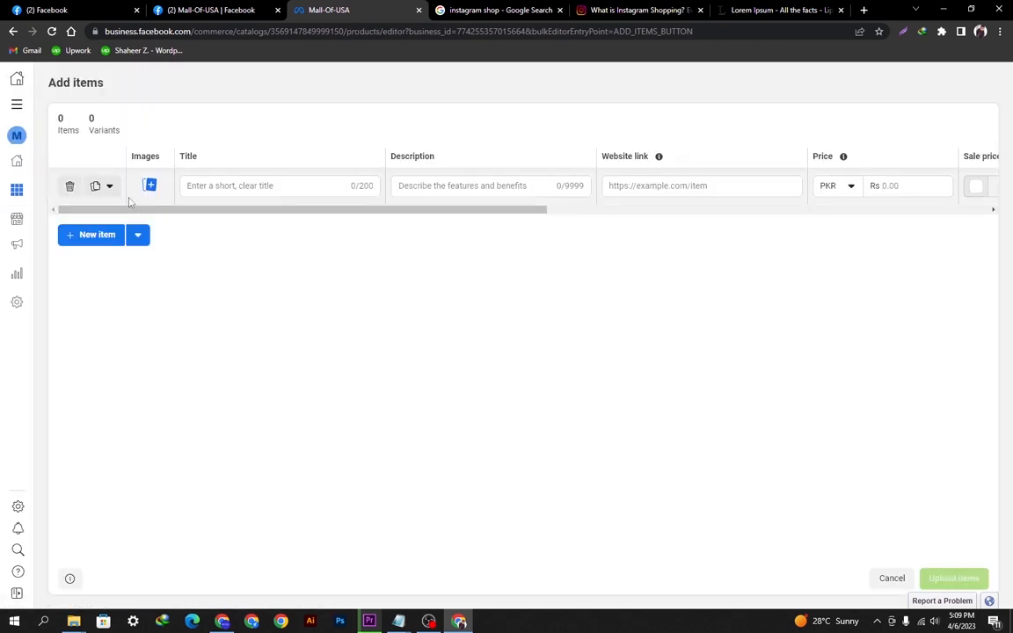
Upload and save the main product photo and title the item 'Womens Shopping Bags'
{"action": "left_click", "coordinate": [149, 186]}
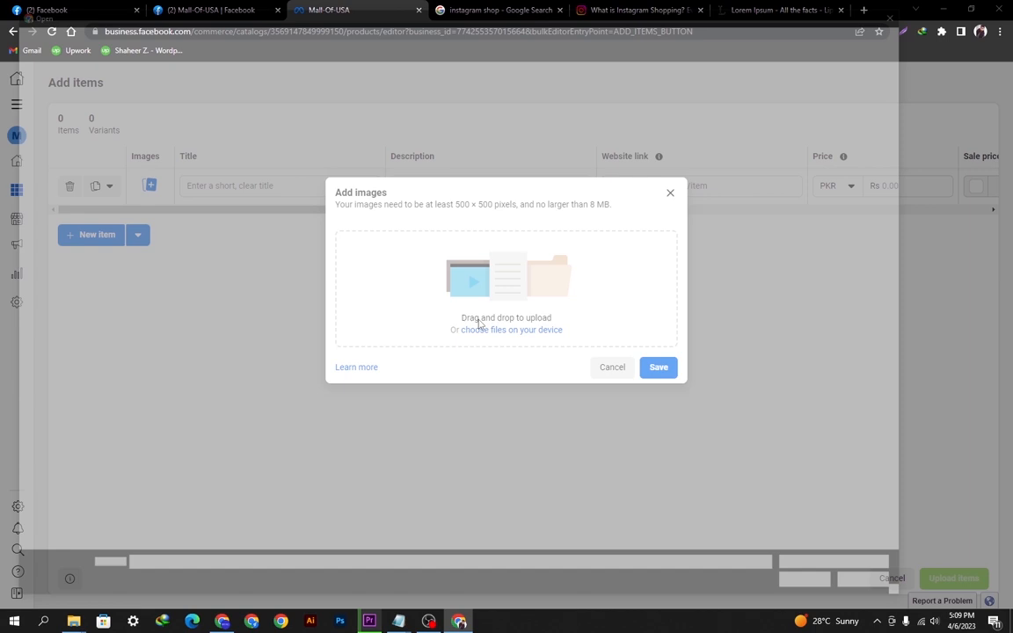
{"action": "left_click", "coordinate": [513, 331]}
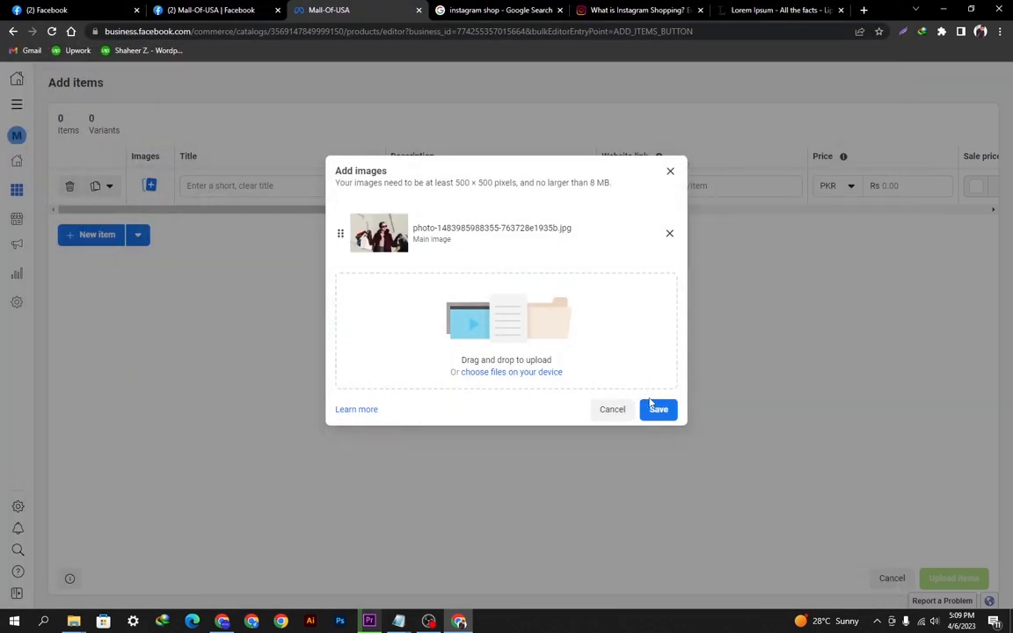
{"action": "left_click", "coordinate": [658, 408]}
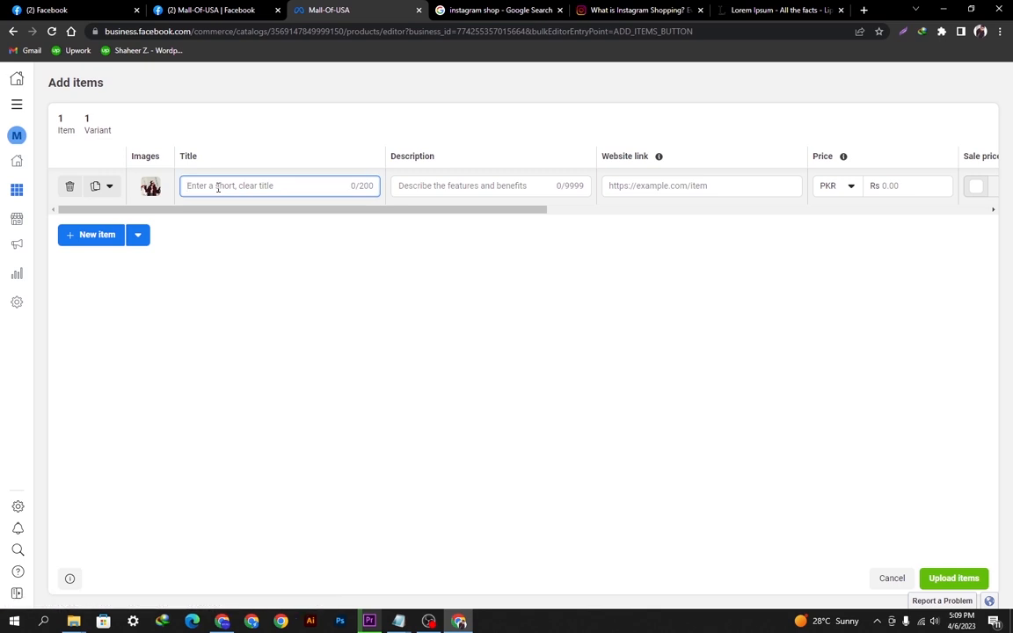
{"action": "type", "text": "Women's Shopping B"}
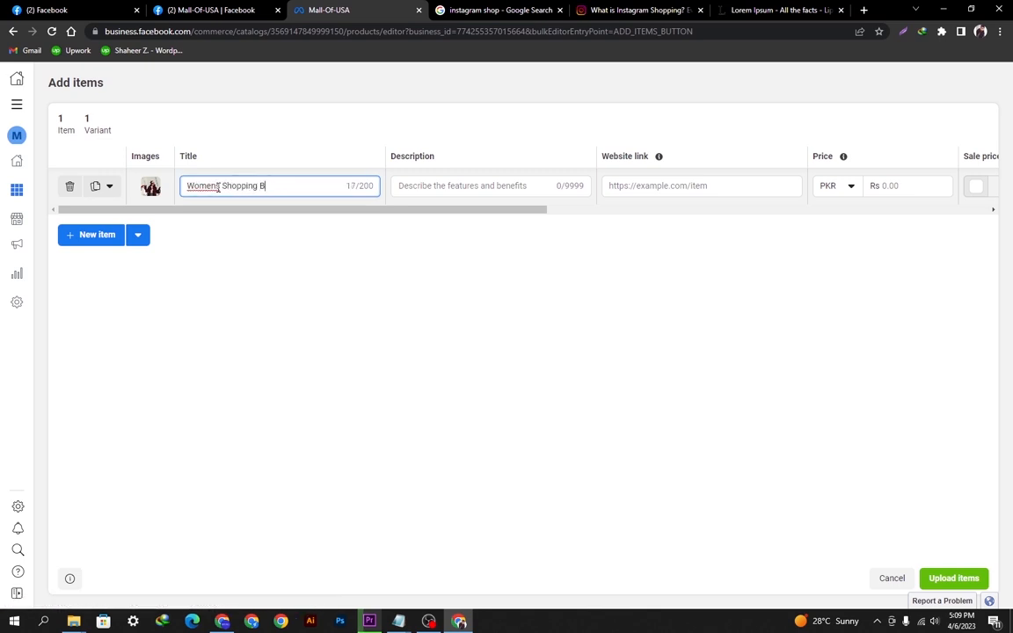
{"action": "left_click", "coordinate": [489, 186]}
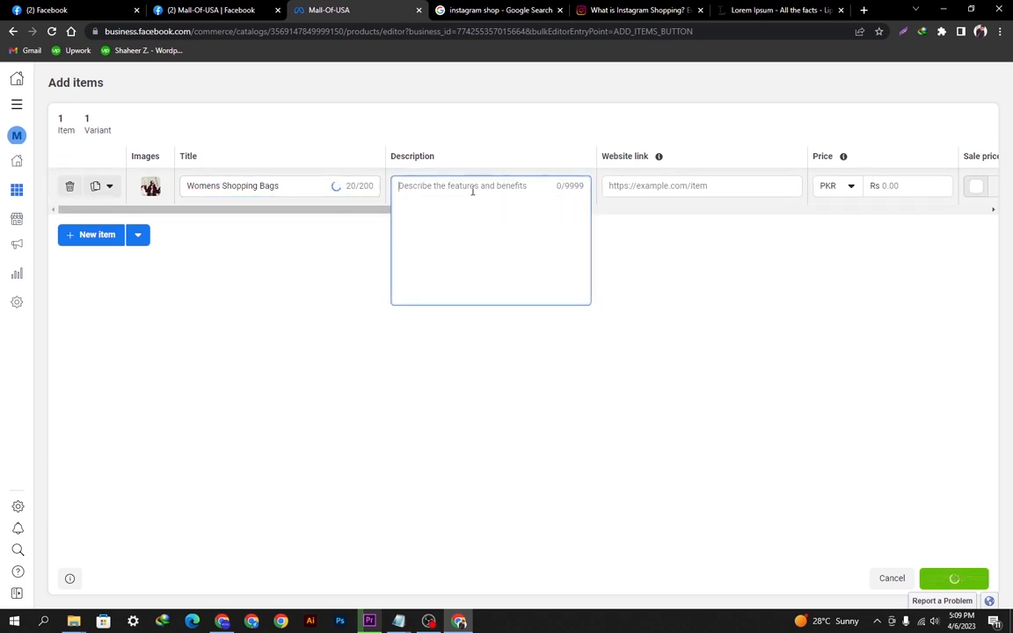
Paste Lorem Ipsum text as the description and enter the Mall-Of-USA store URL as website link
{"action": "left_click", "coordinate": [777, 11]}
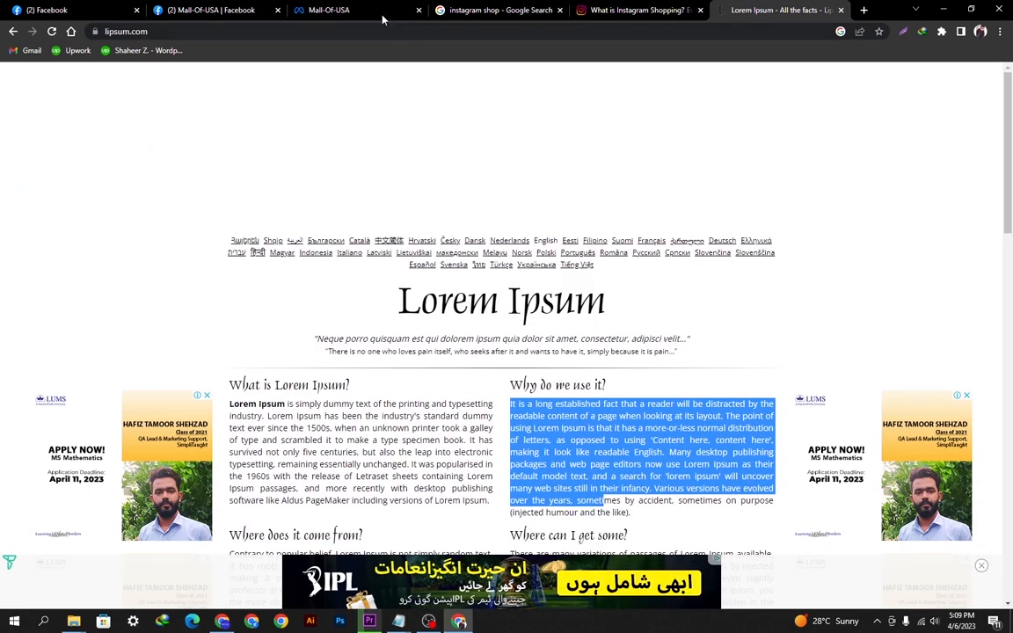
{"action": "left_click", "coordinate": [327, 11]}
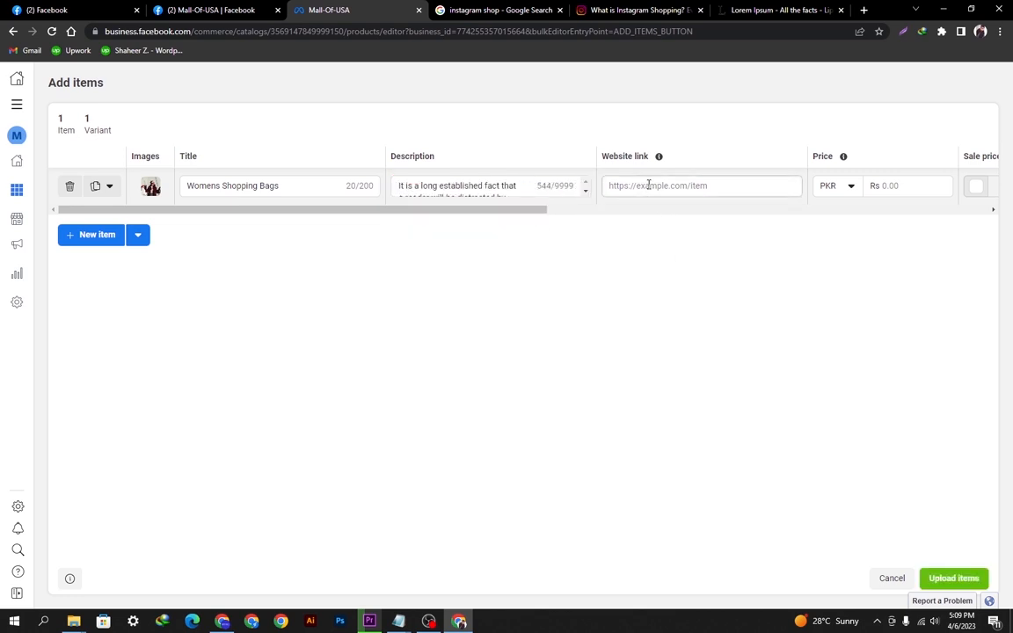
{"action": "left_click", "coordinate": [700, 187]}
{"action": "type", "text": "https://www.mallof-usa.com/"}
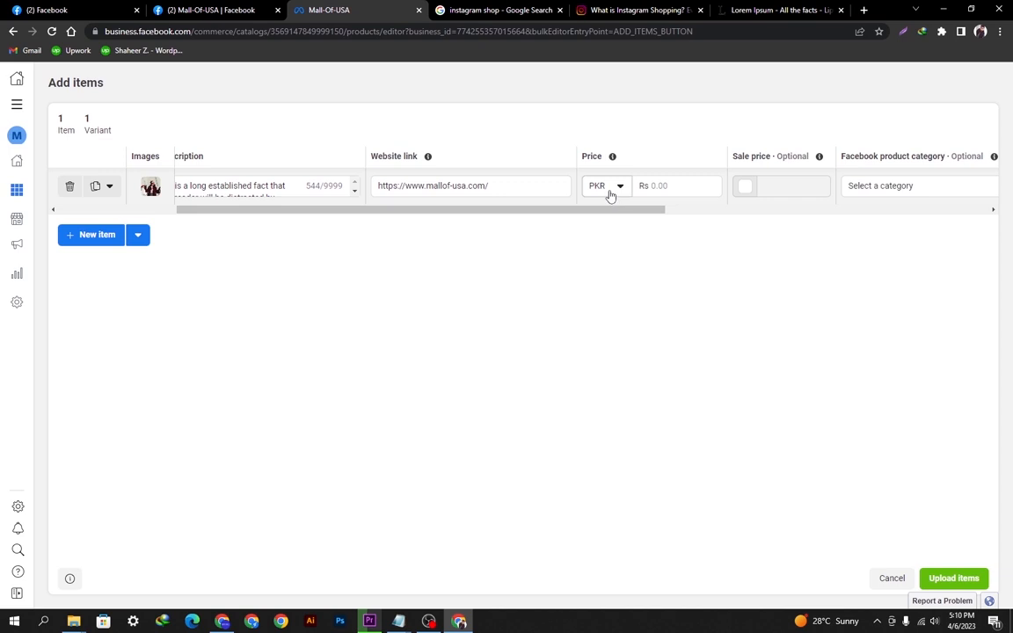
Price the item at 18.00 USD with a 10.00 sale price, category Clothing & Accessories
{"action": "left_click", "coordinate": [605, 186]}
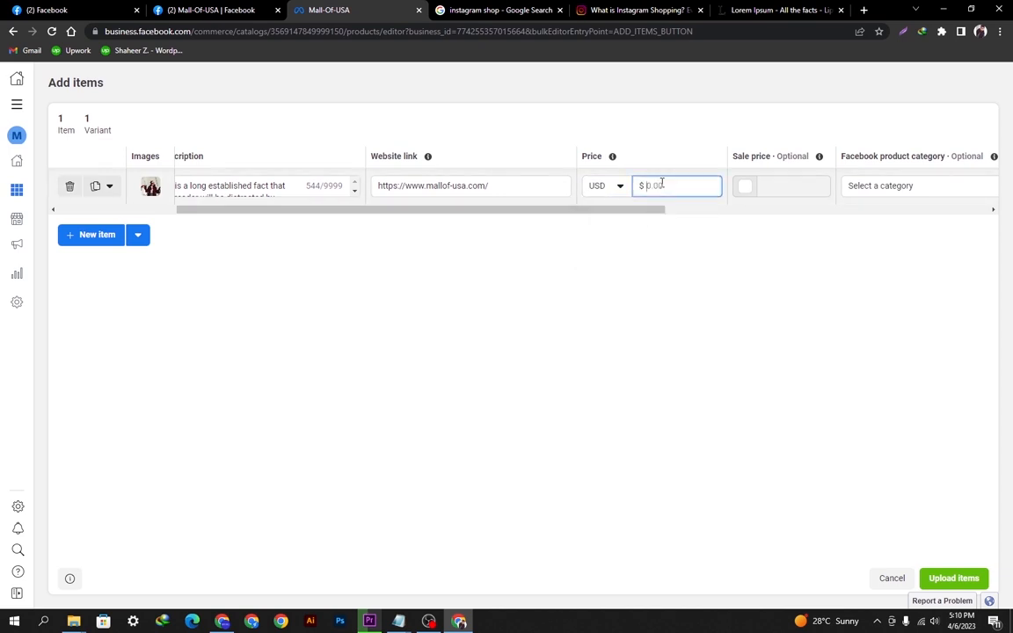
{"action": "type", "text": "18.00"}
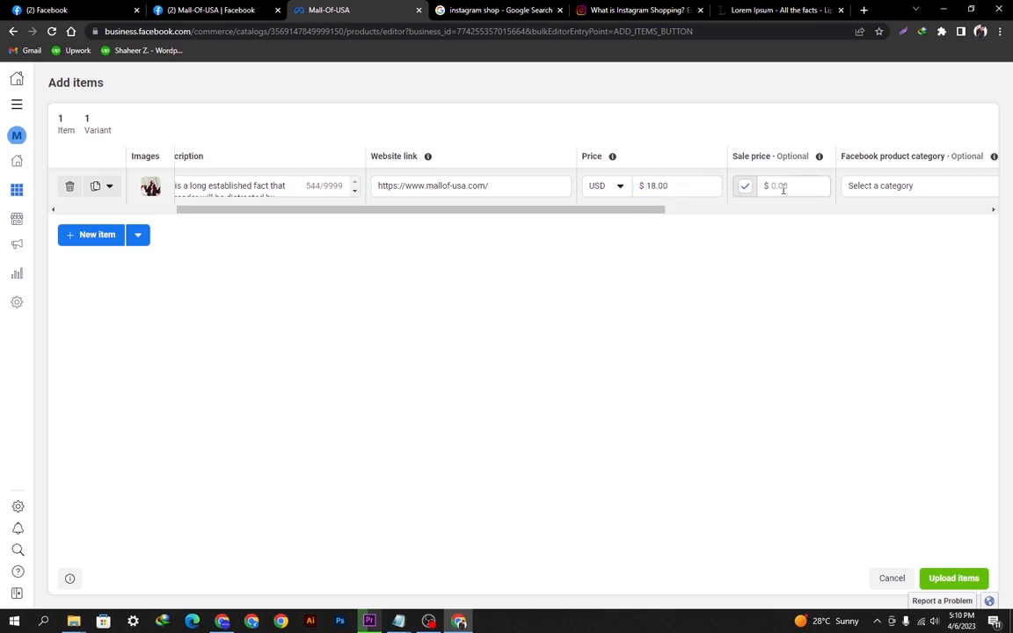
{"action": "type", "text": "10"}
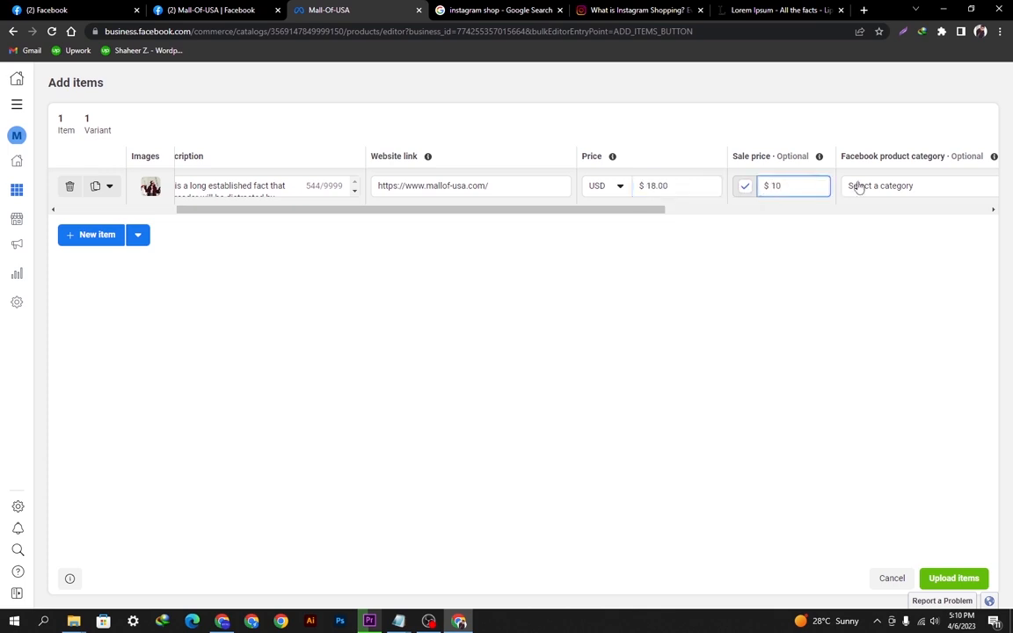
{"action": "left_click", "coordinate": [883, 186]}
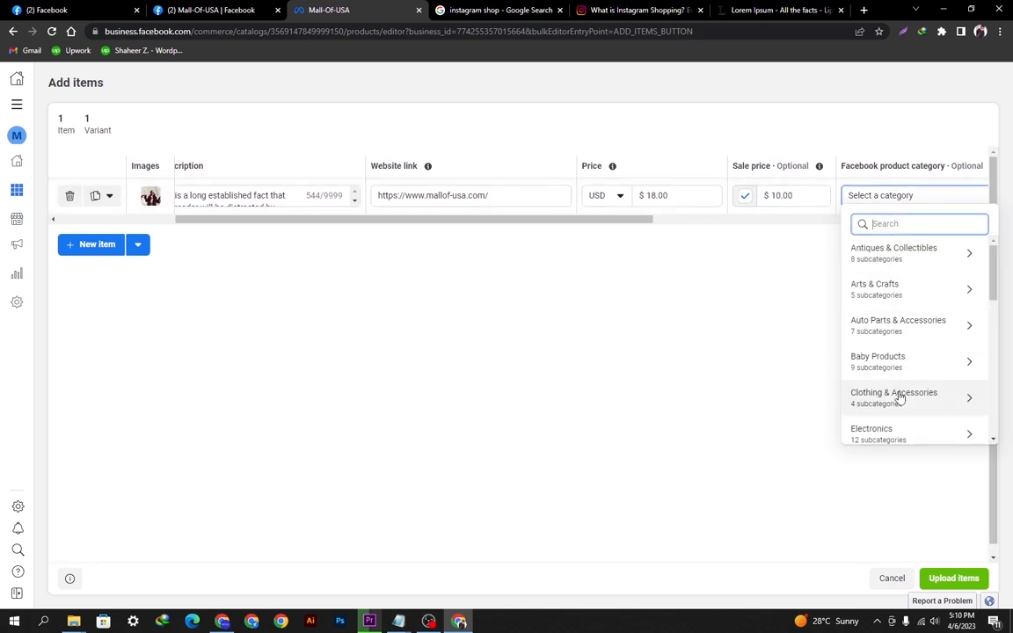
{"action": "left_click", "coordinate": [894, 392]}
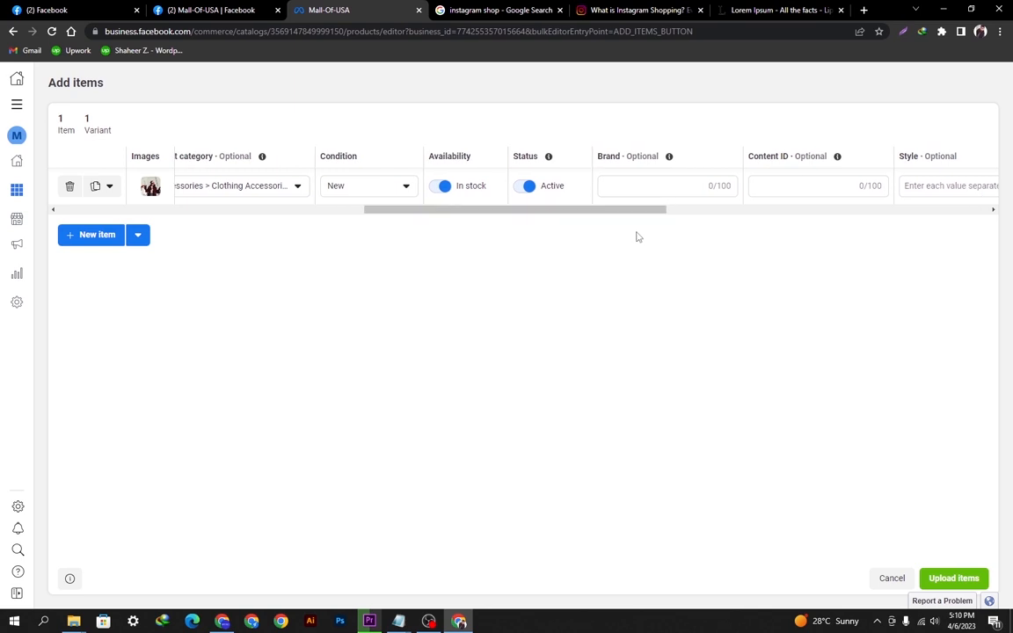
{"action": "mouse_move", "coordinate": [510, 296]}
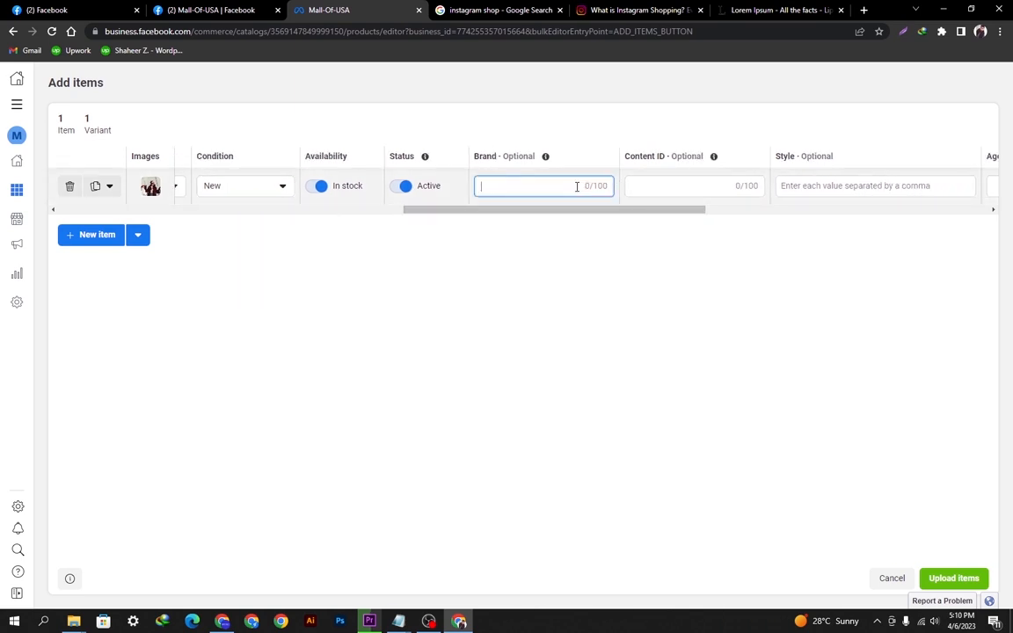
Enter brand Mall Of USA, age group Adult and gender Unisex
{"action": "type", "text": "Mall Of USA"}
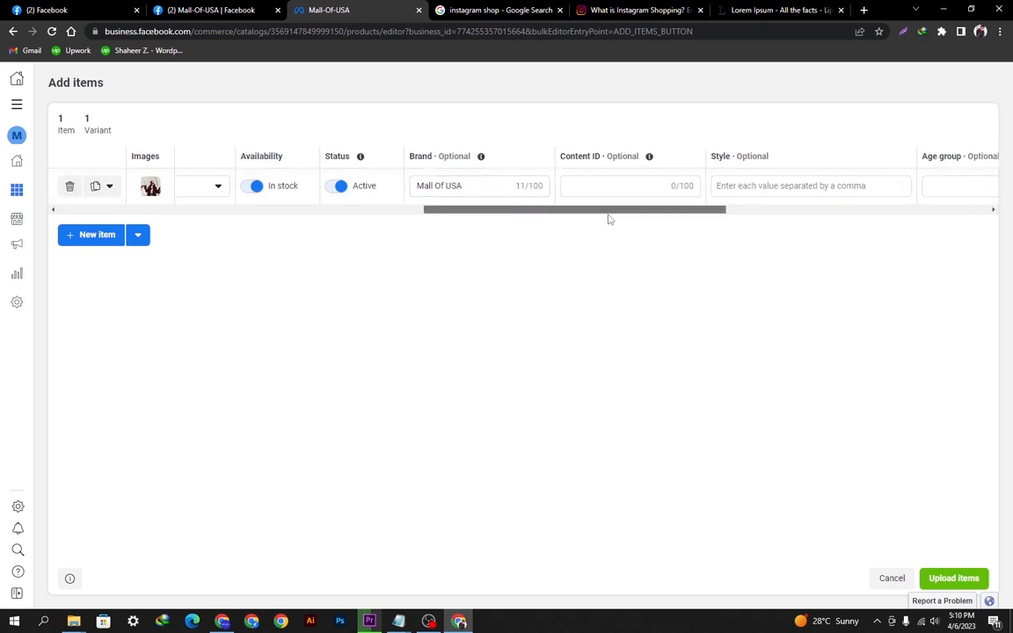
{"action": "scroll", "scroll_direction": "right", "scroll_amount": 3}
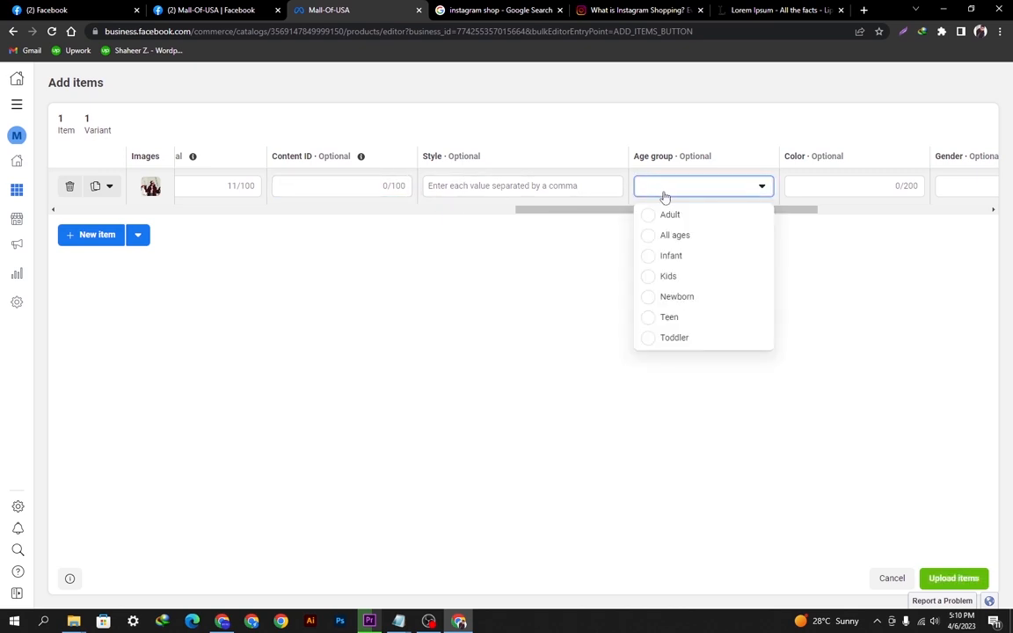
{"action": "left_click", "coordinate": [672, 215]}
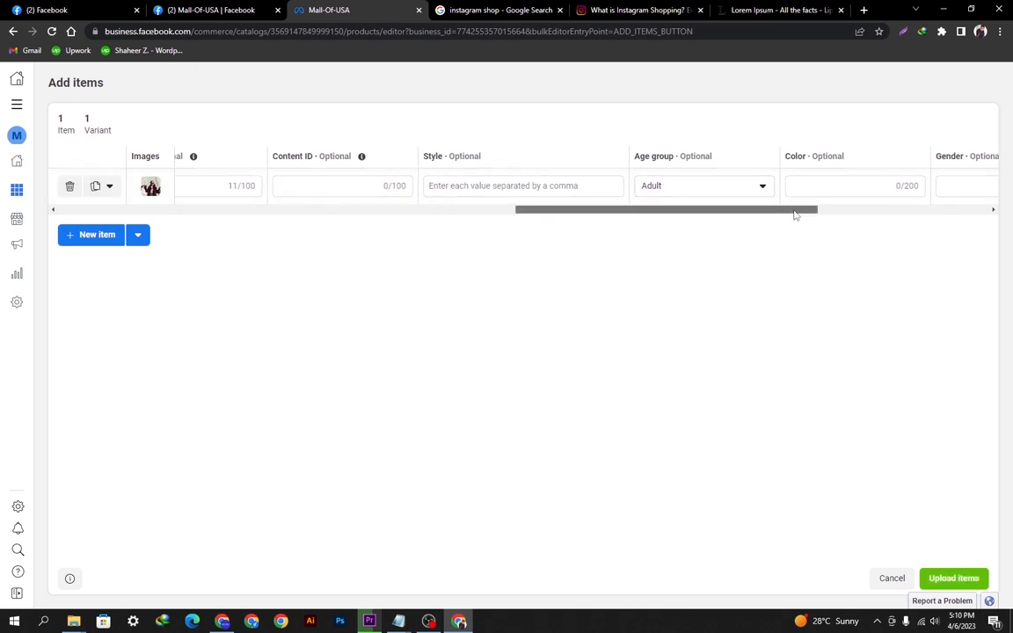
{"action": "left_click", "coordinate": [598, 187]}
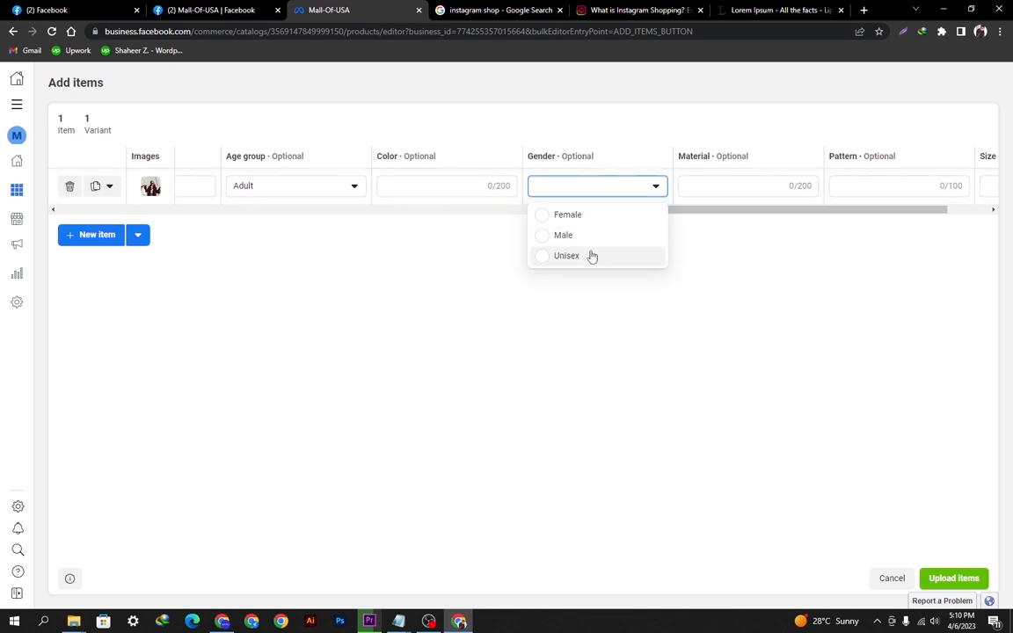
{"action": "left_click", "coordinate": [567, 257]}
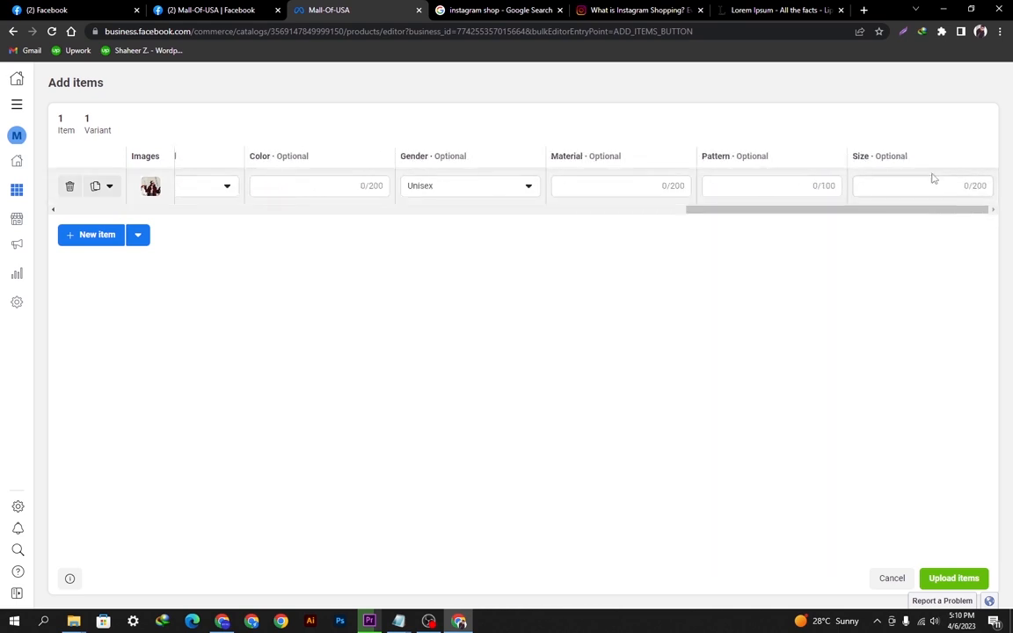
Upload the item so Womens Shopping Bags appears at $18.00 in the catalog
{"action": "double_click", "coordinate": [584, 155]}
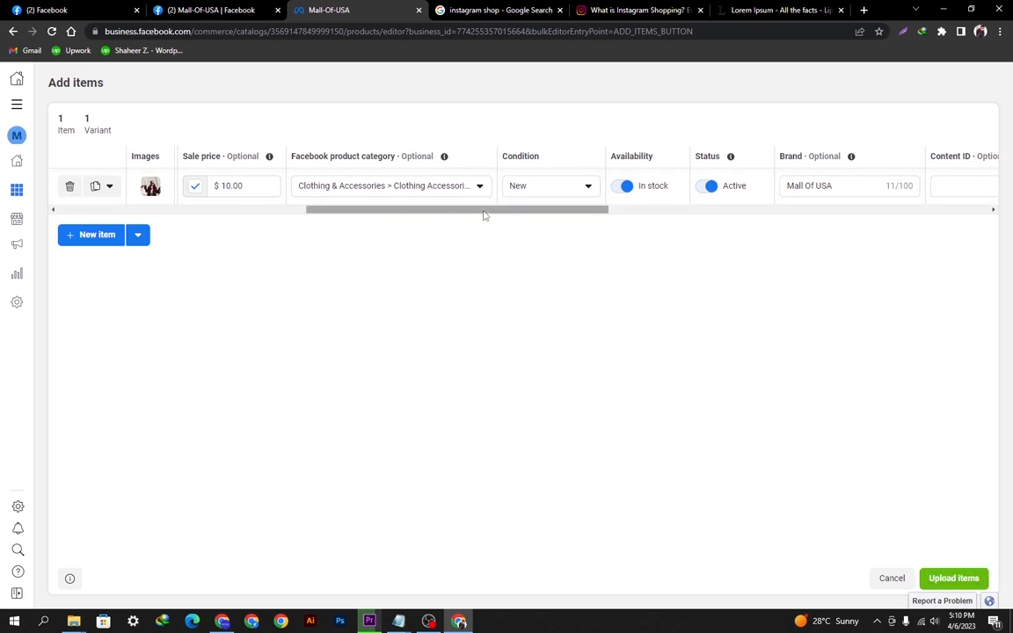
{"action": "left_click", "coordinate": [953, 577]}
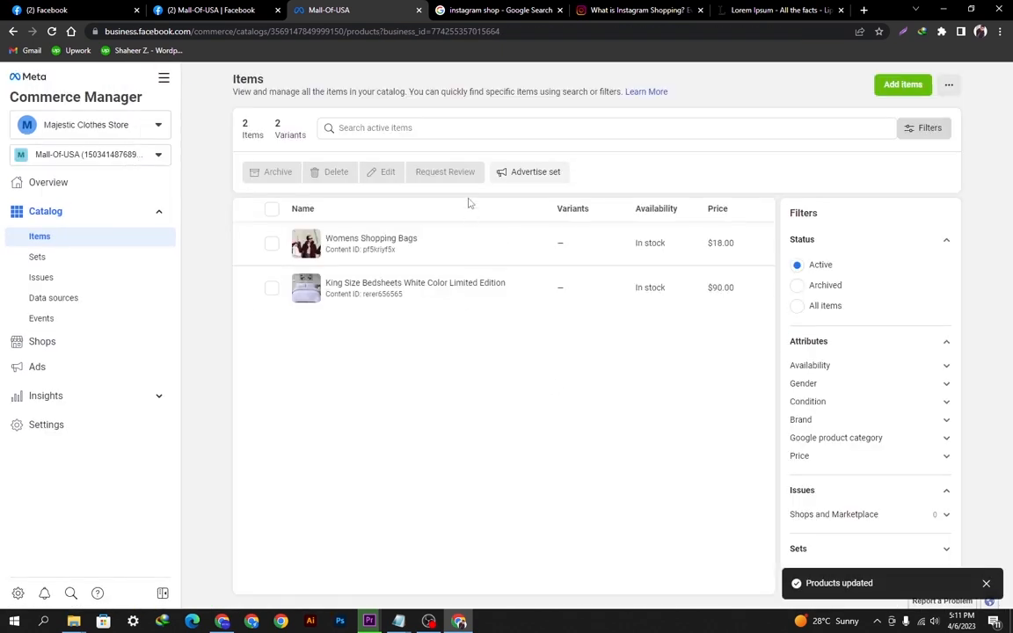
Review the Womens Shopping Bags details: image, price, link, description, availability and QR code
{"action": "left_click", "coordinate": [373, 243]}
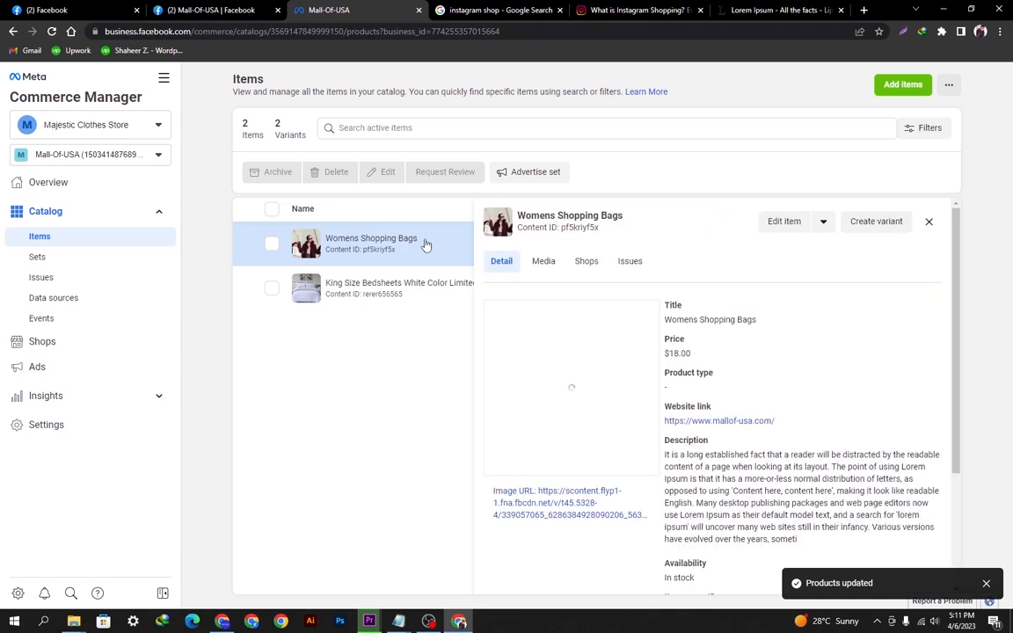
{"action": "scroll", "scroll_direction": "down", "scroll_amount": 3}
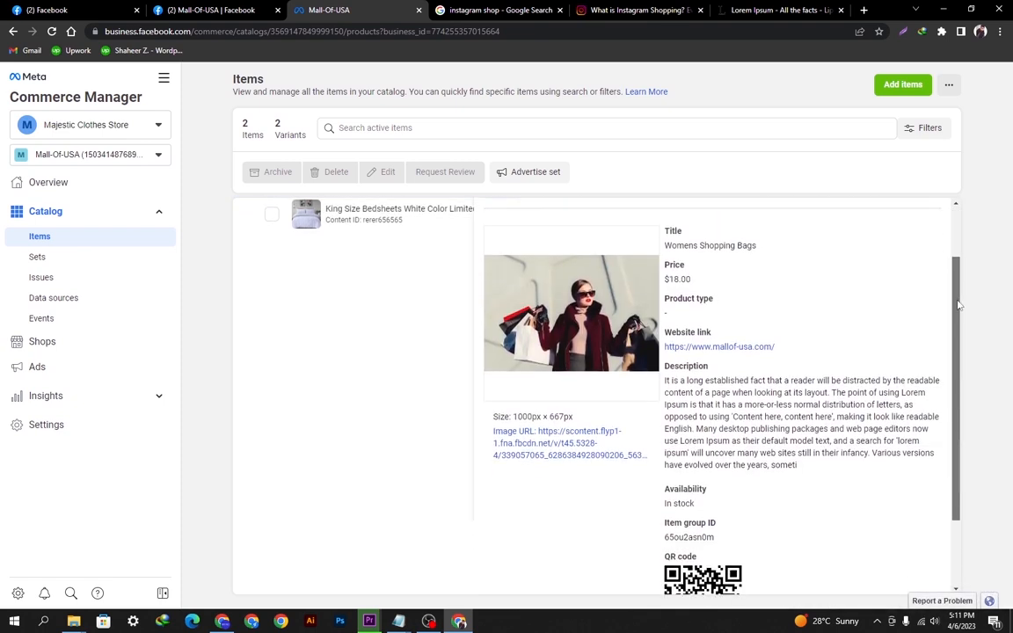
{"action": "scroll", "scroll_direction": "down", "scroll_amount": 3}
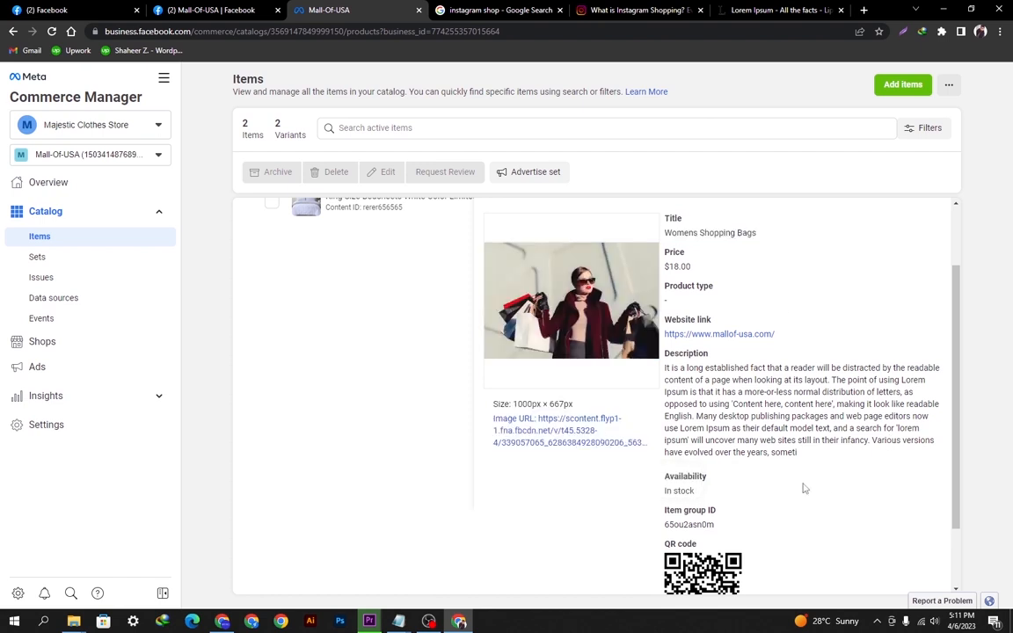
{"action": "scroll", "scroll_direction": "down", "scroll_amount": 3}
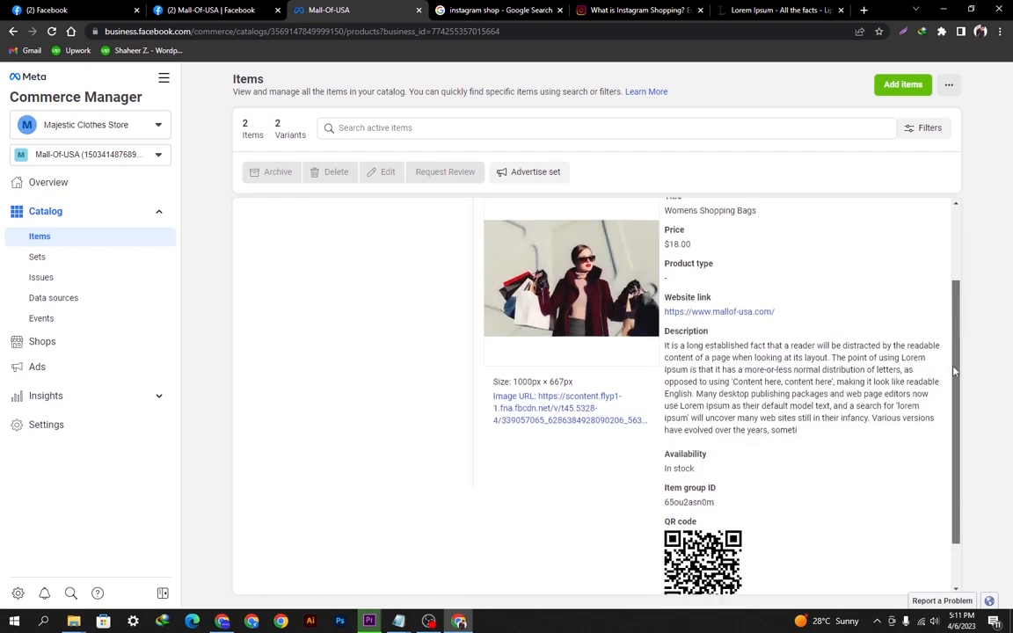